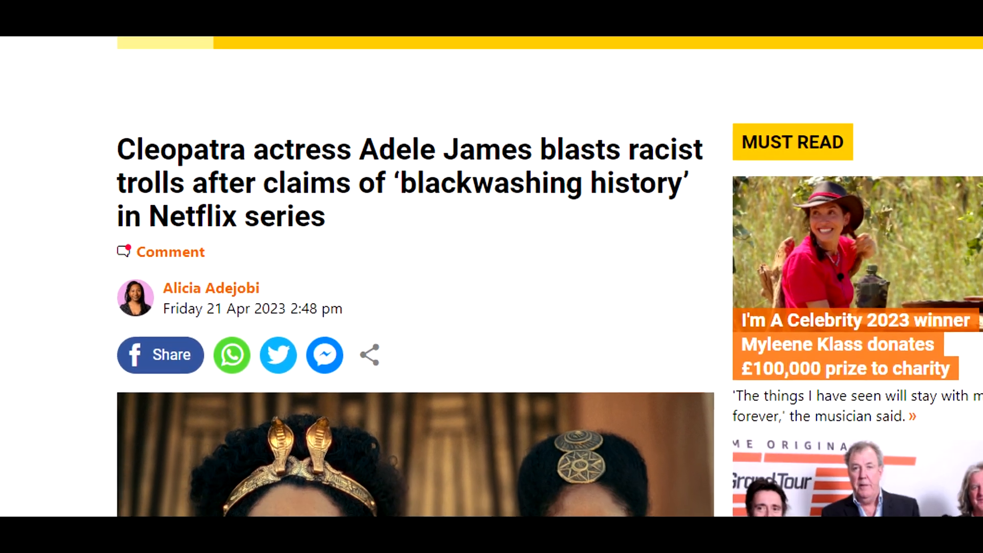
scroll("down", 3)
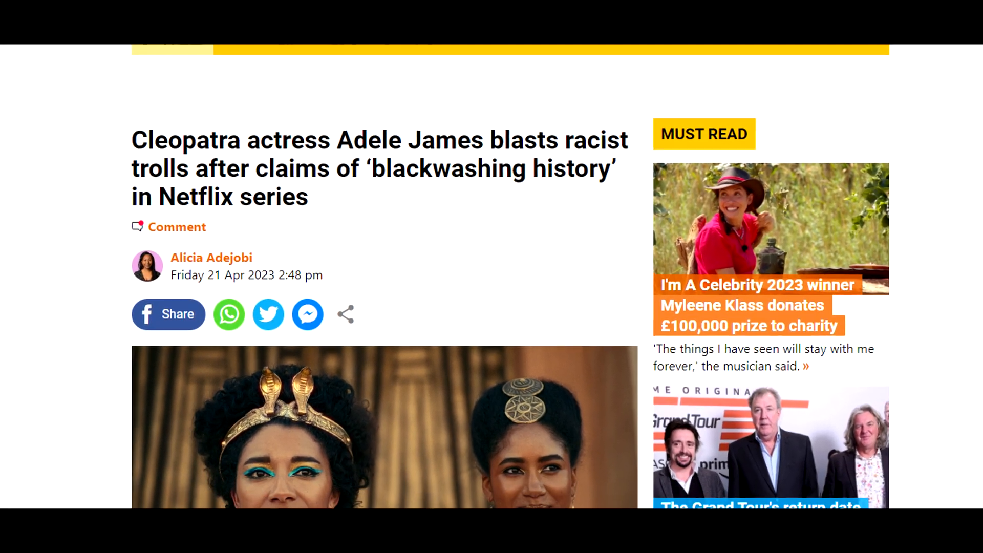
scroll("down", 3)
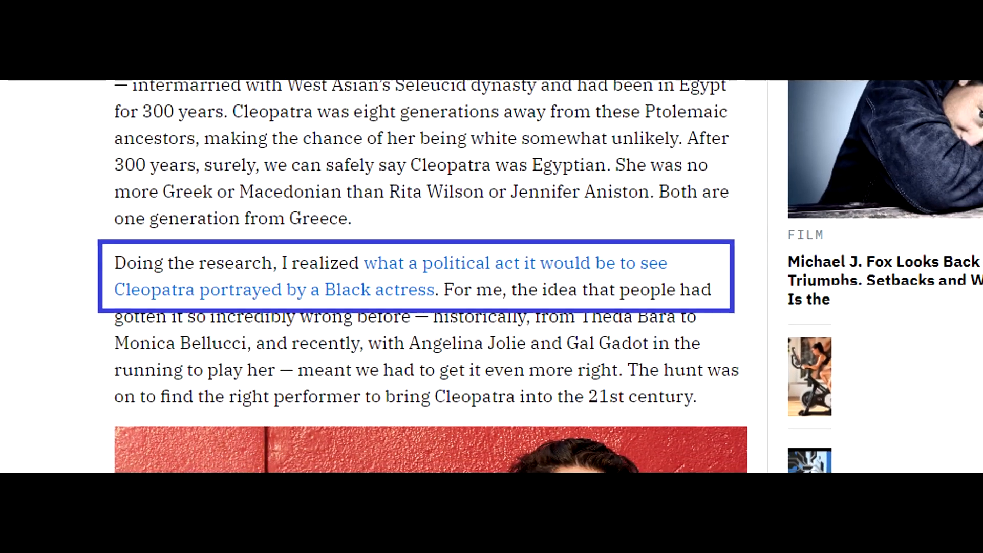
scroll("up", 3)
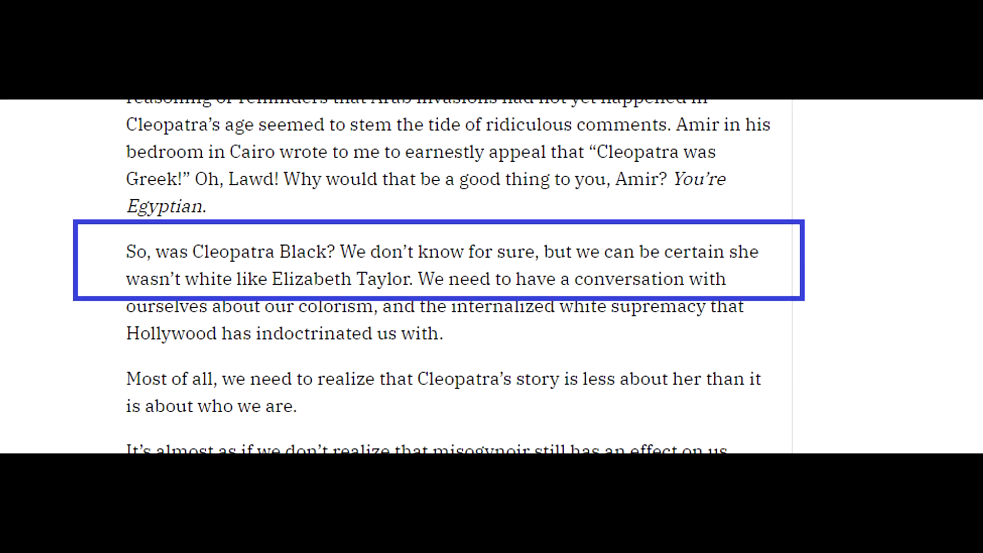
scroll("up", 3)
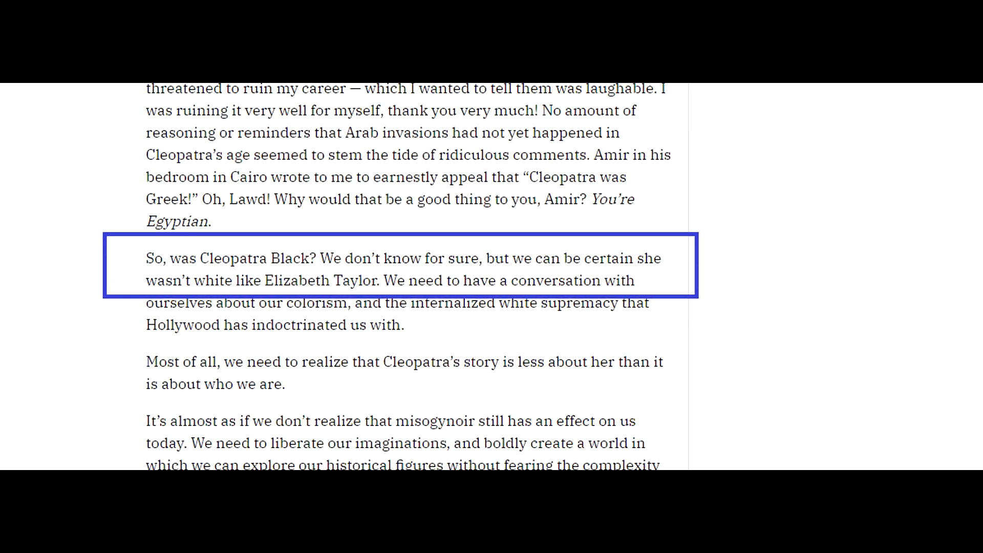